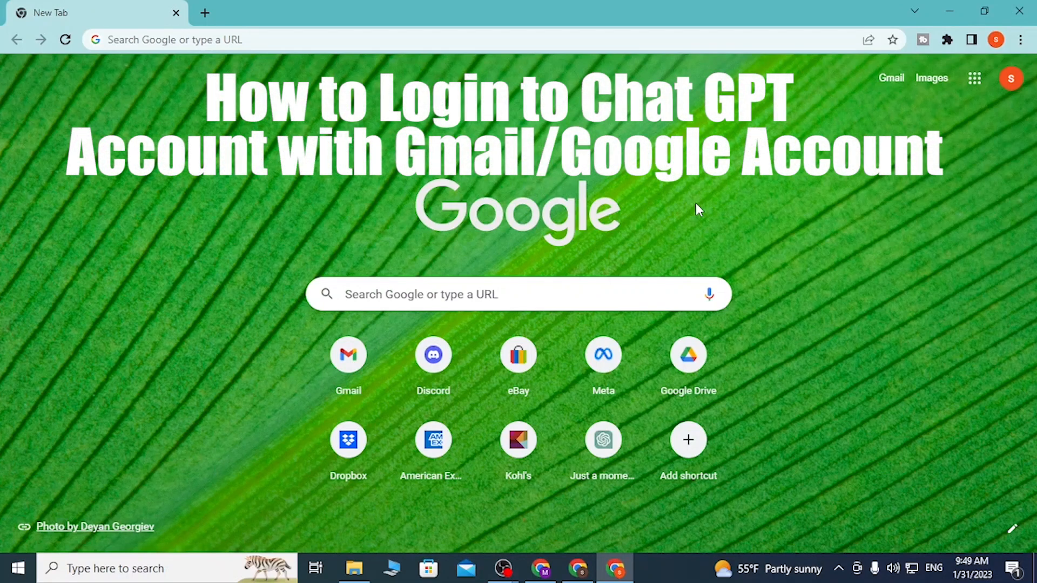
{"action": "mouse_move", "coordinate": [702, 239]}
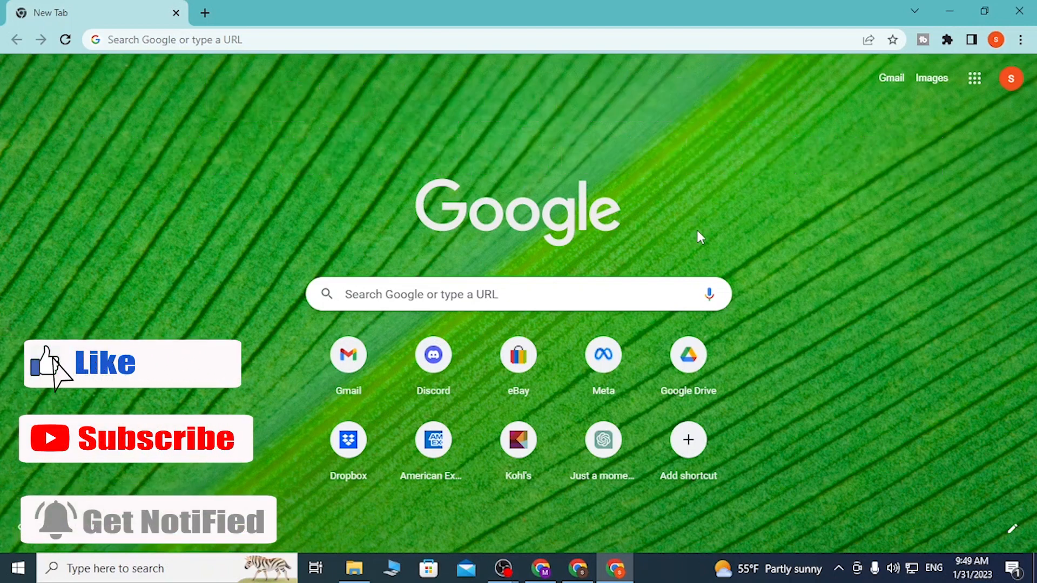
{"action": "mouse_move", "coordinate": [56, 516]}
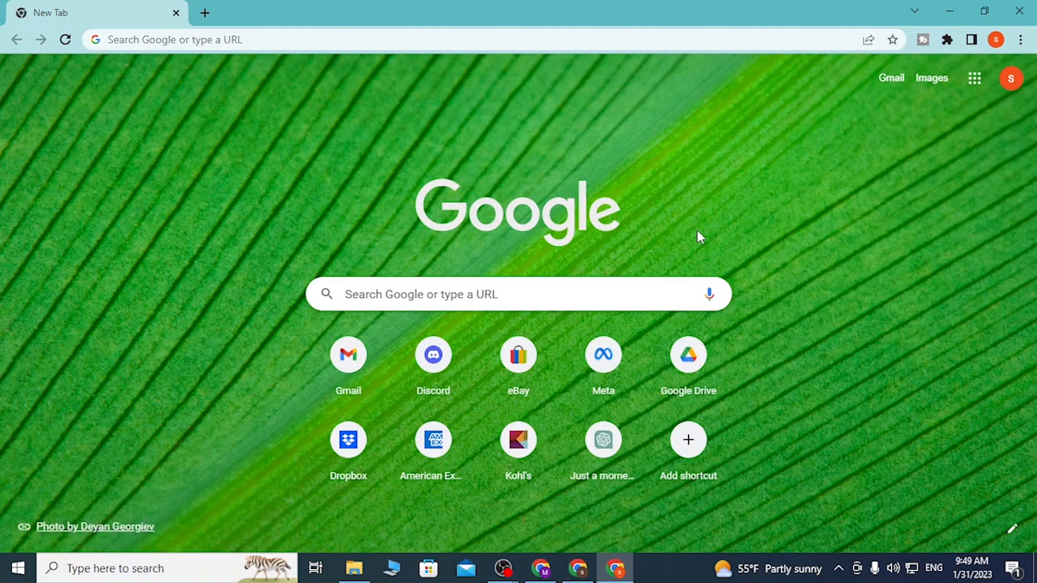
{"action": "mouse_move", "coordinate": [675, 238]}
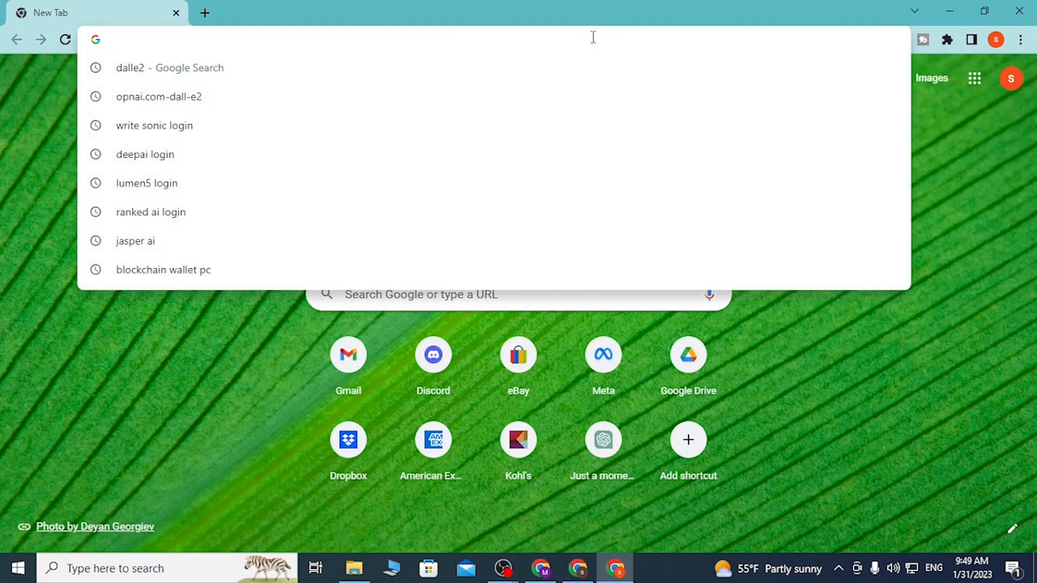
Step: Load chat.openai.com to reach the ChatGPT login page
{"action": "type", "text": "chat.openai.com/auth/login"}
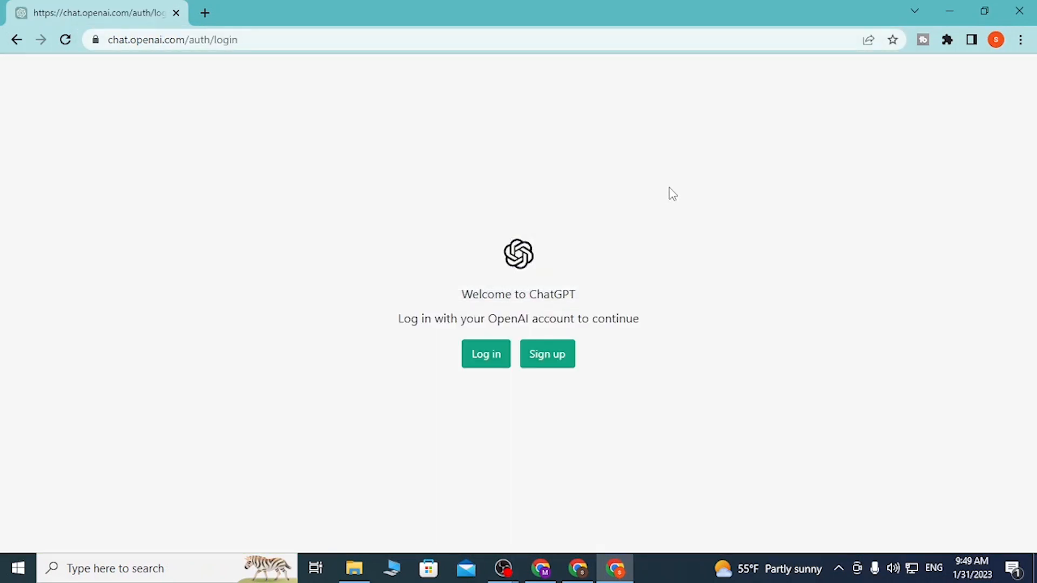
{"action": "mouse_move", "coordinate": [441, 406]}
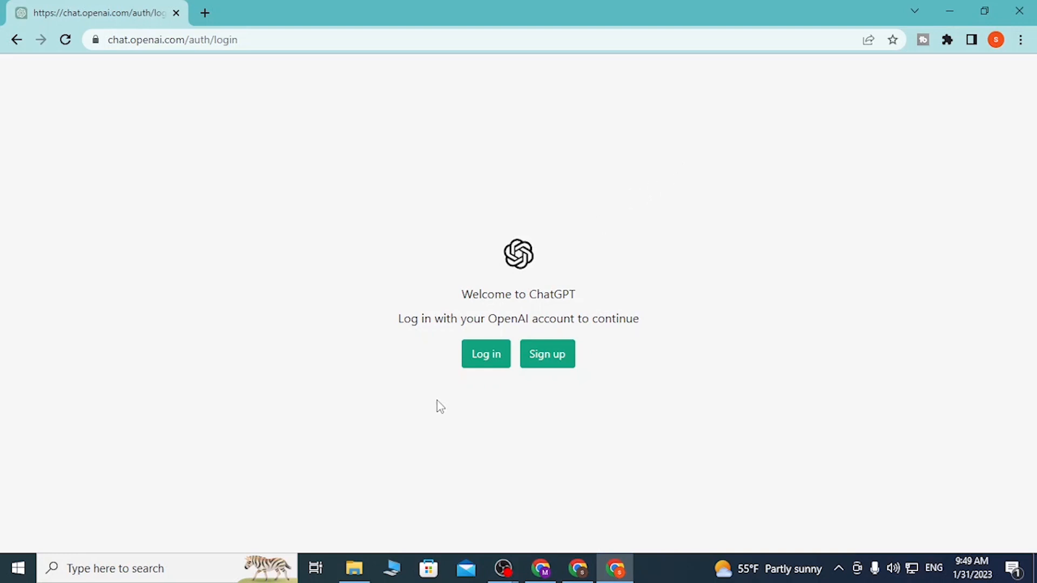
{"action": "mouse_move", "coordinate": [412, 403]}
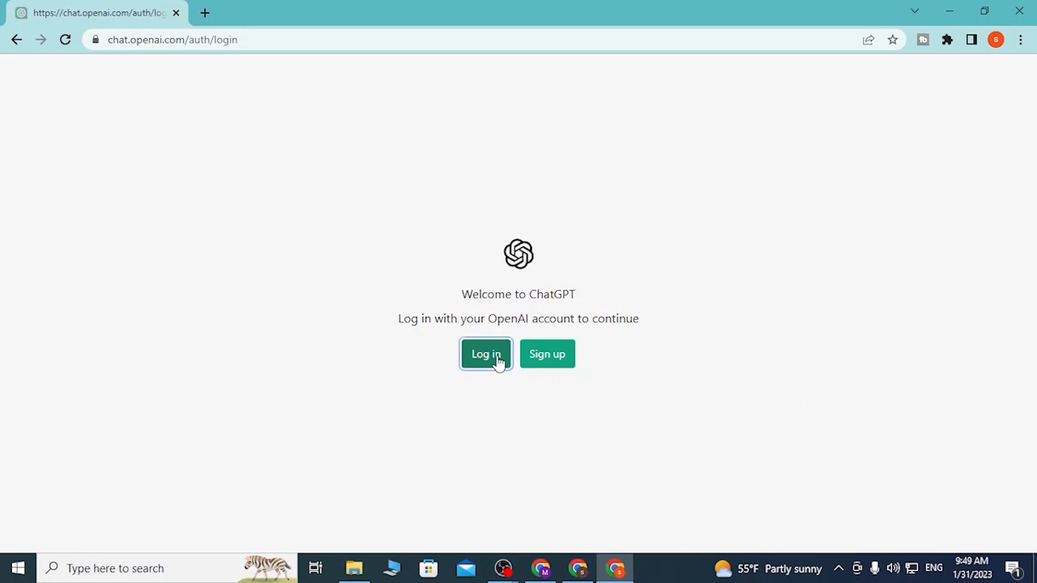
Step: Open the Log in form and choose Continue with Google
{"action": "left_click", "coordinate": [486, 354]}
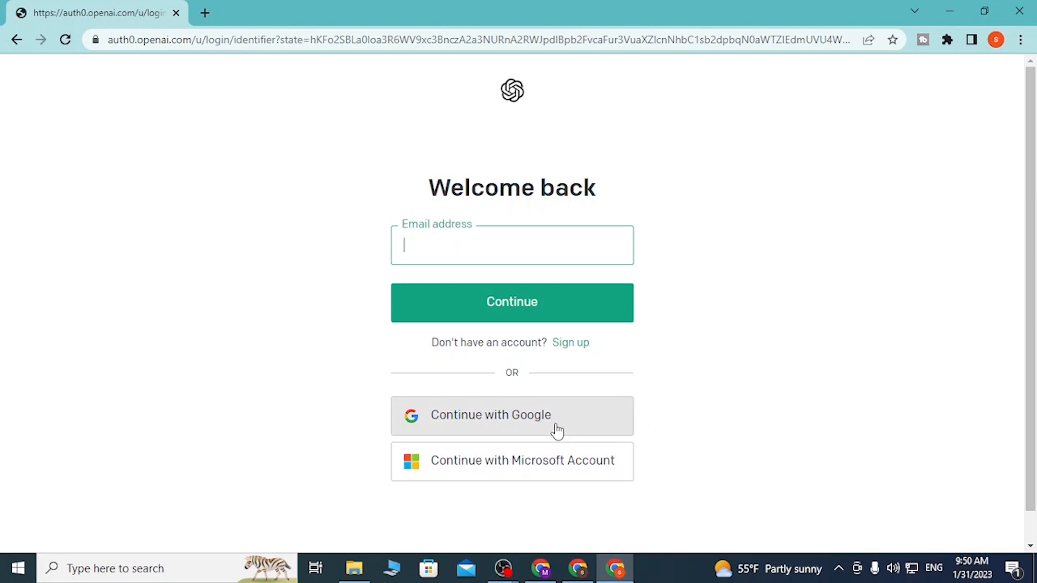
{"action": "mouse_move", "coordinate": [590, 424]}
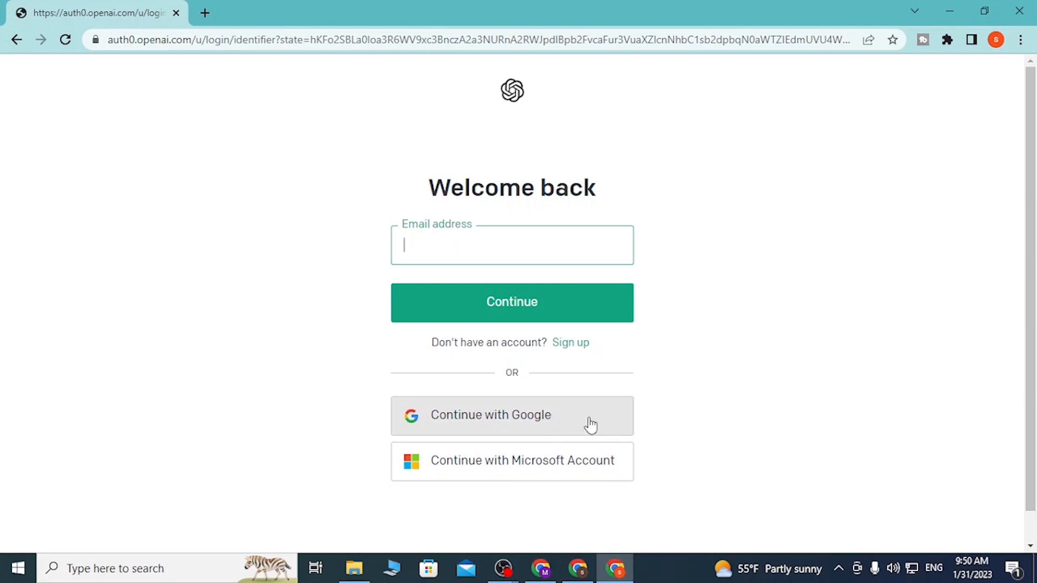
{"action": "mouse_move", "coordinate": [573, 422]}
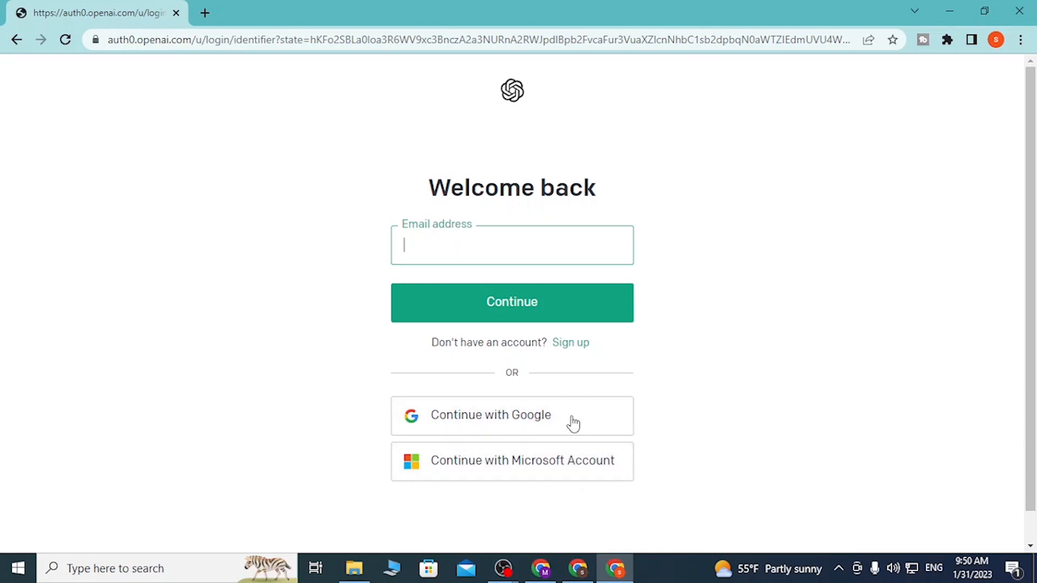
{"action": "left_click", "coordinate": [511, 416]}
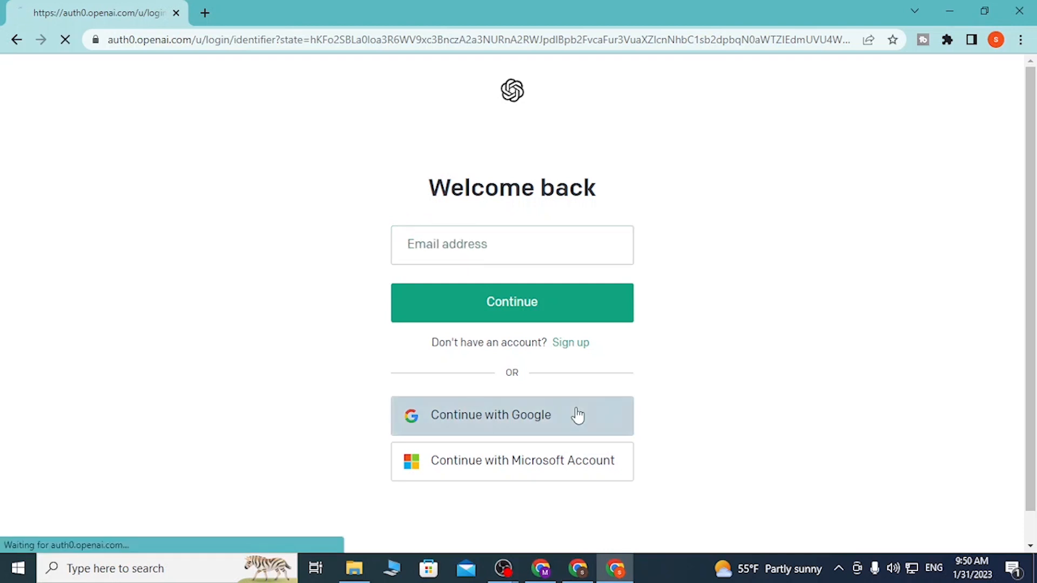
Step: Continue to Google's 'Choose an account' screen for openai.com
{"action": "left_click", "coordinate": [511, 414]}
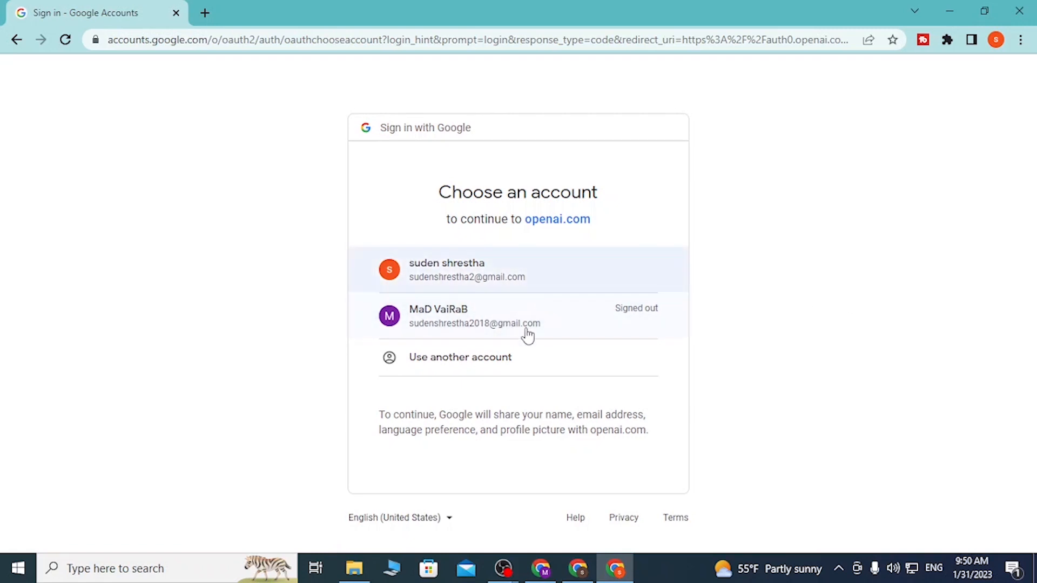
{"action": "mouse_move", "coordinate": [570, 303]}
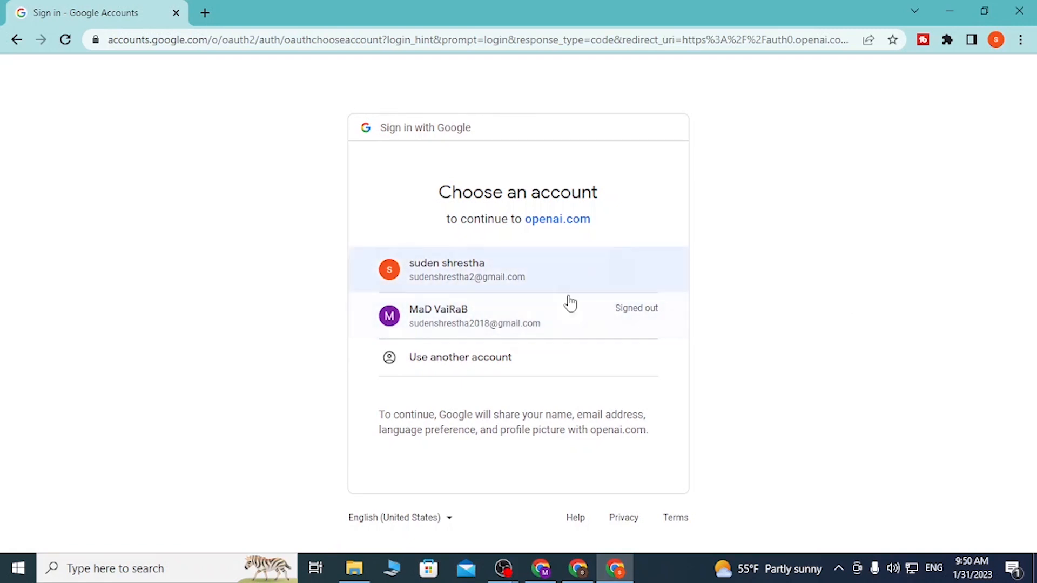
{"action": "mouse_move", "coordinate": [557, 295]}
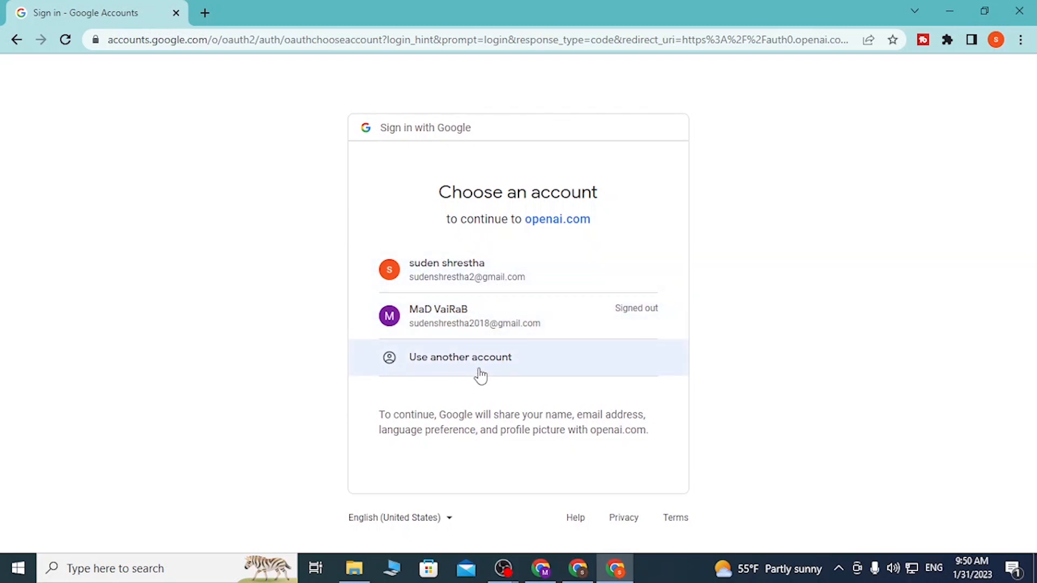
{"action": "mouse_move", "coordinate": [471, 371]}
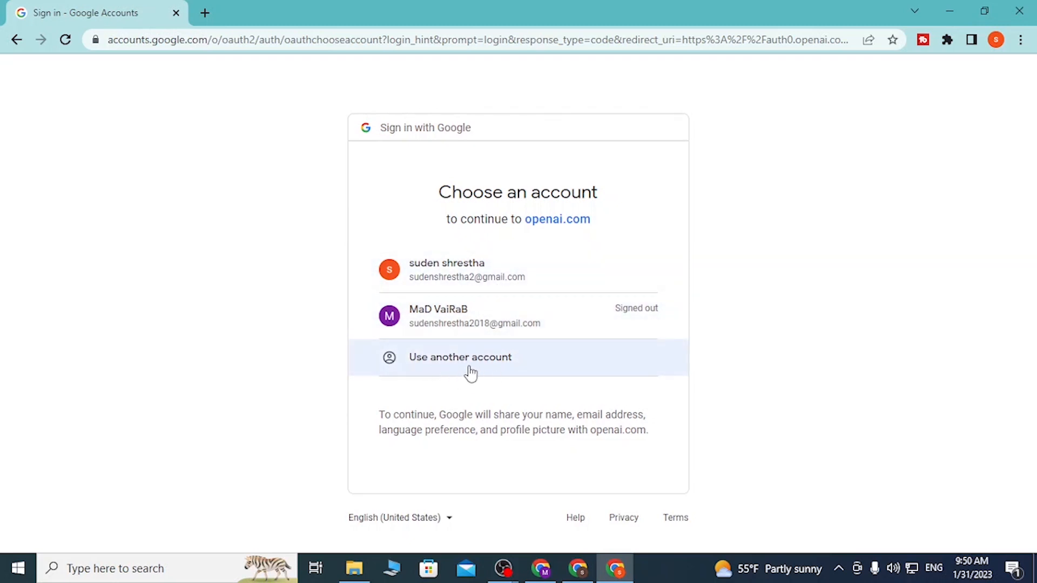
{"action": "mouse_move", "coordinate": [462, 366]}
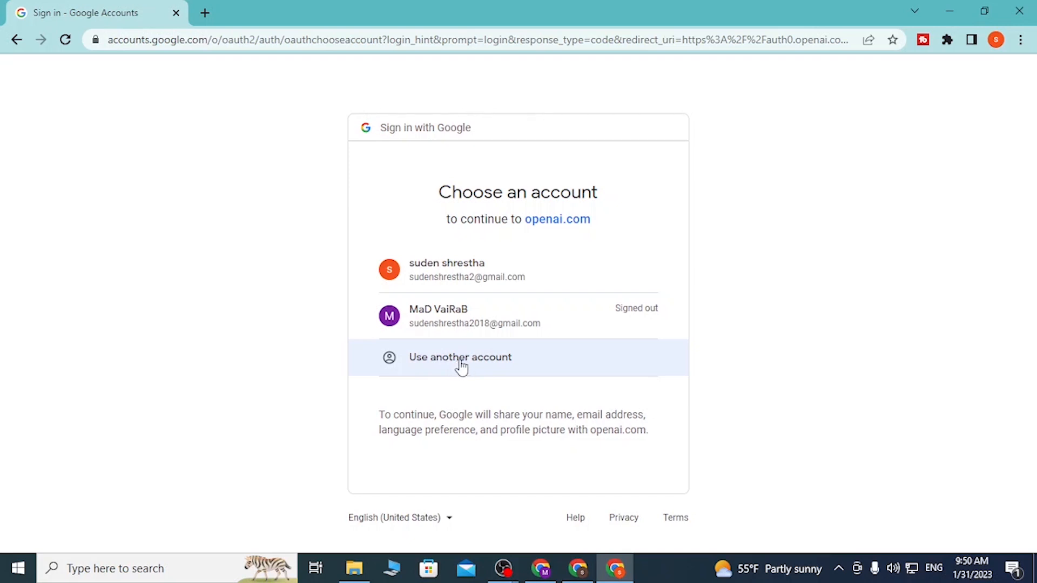
{"action": "left_click", "coordinate": [460, 357]}
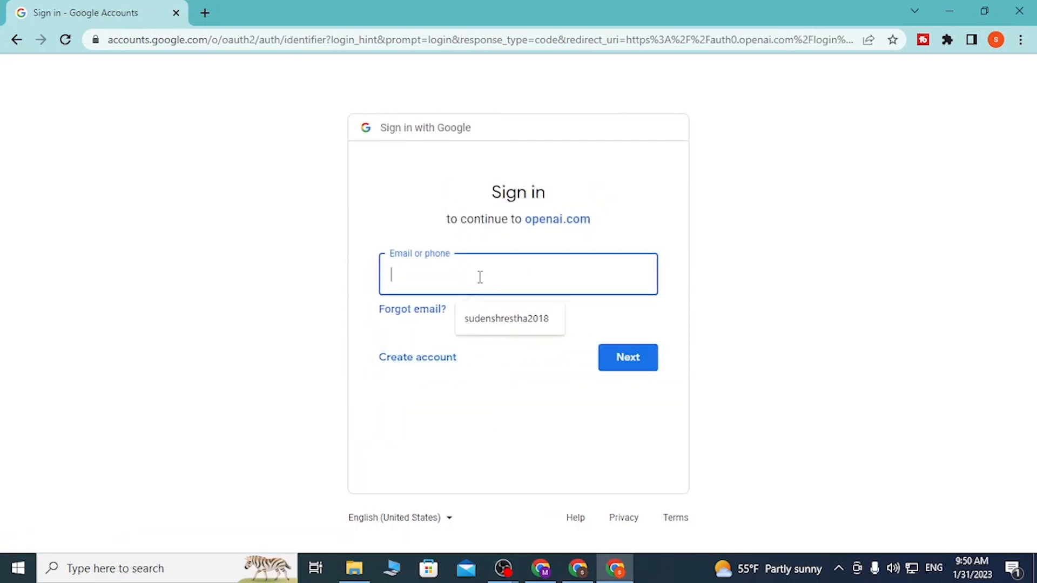
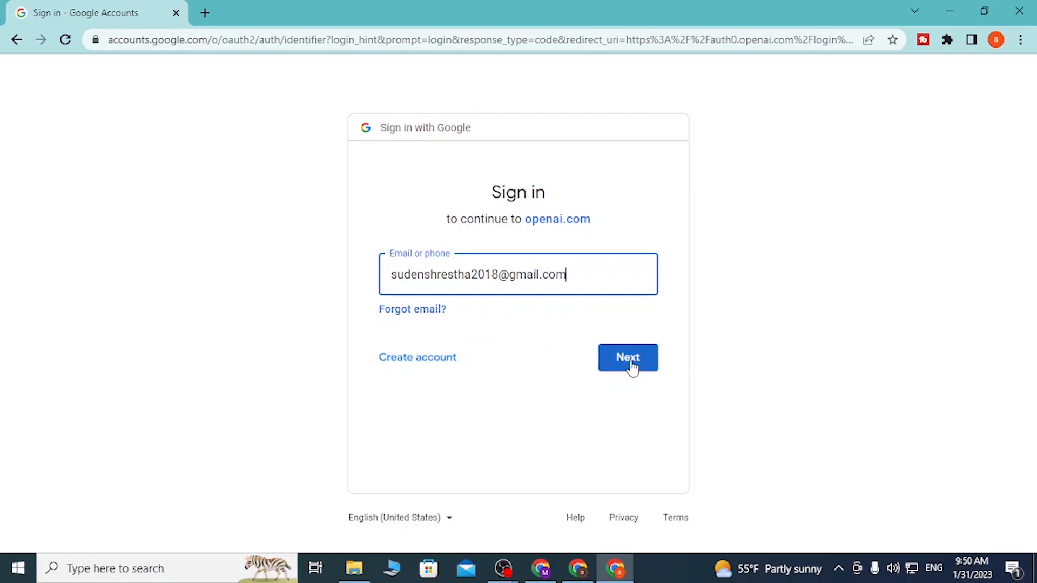
{"action": "left_click", "coordinate": [627, 357]}
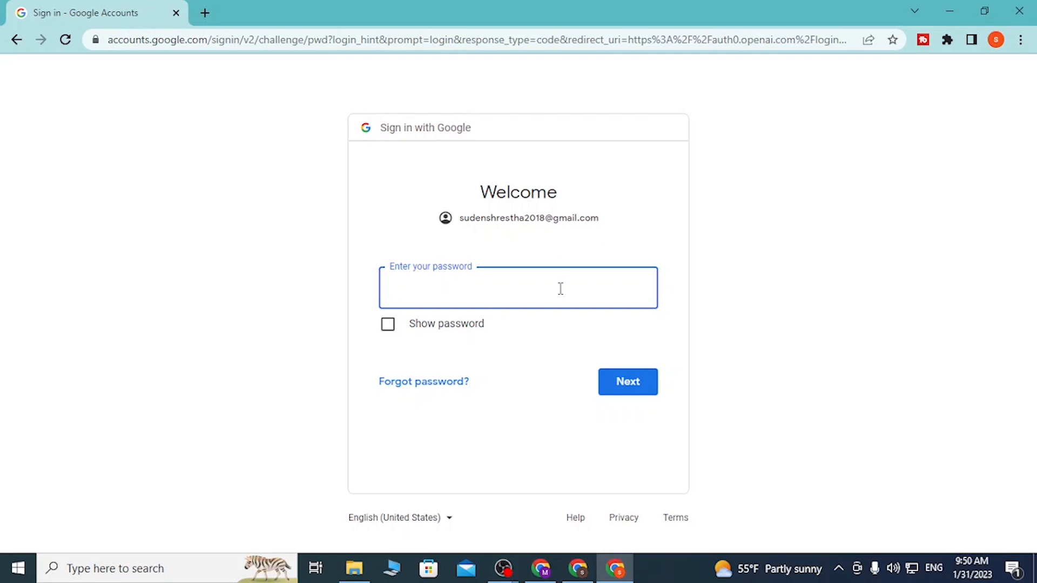
Step: Enter the account password on the Google Welcome page
{"action": "type", "text": "password"}
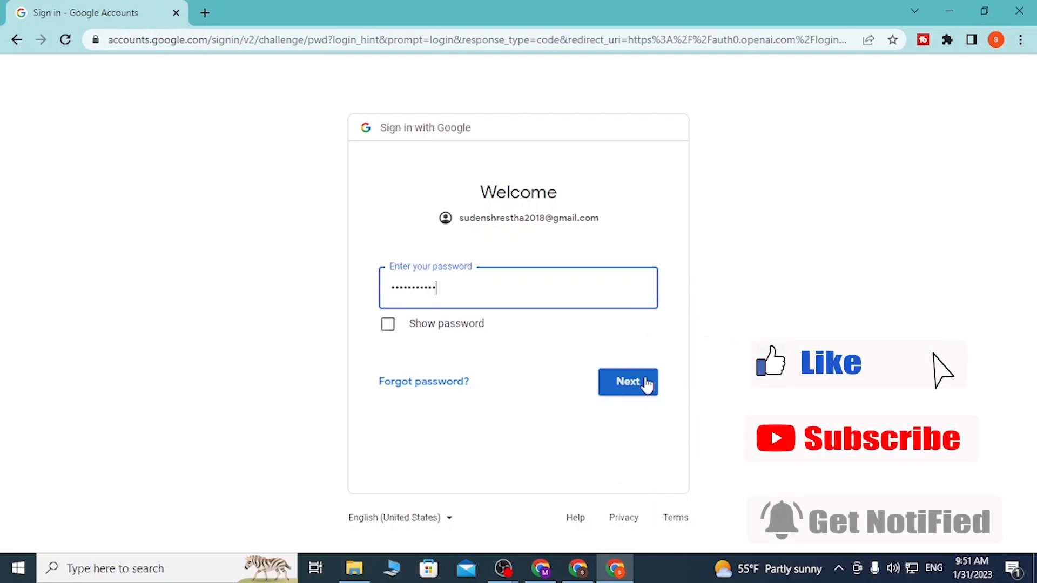
{"action": "mouse_move", "coordinate": [774, 423]}
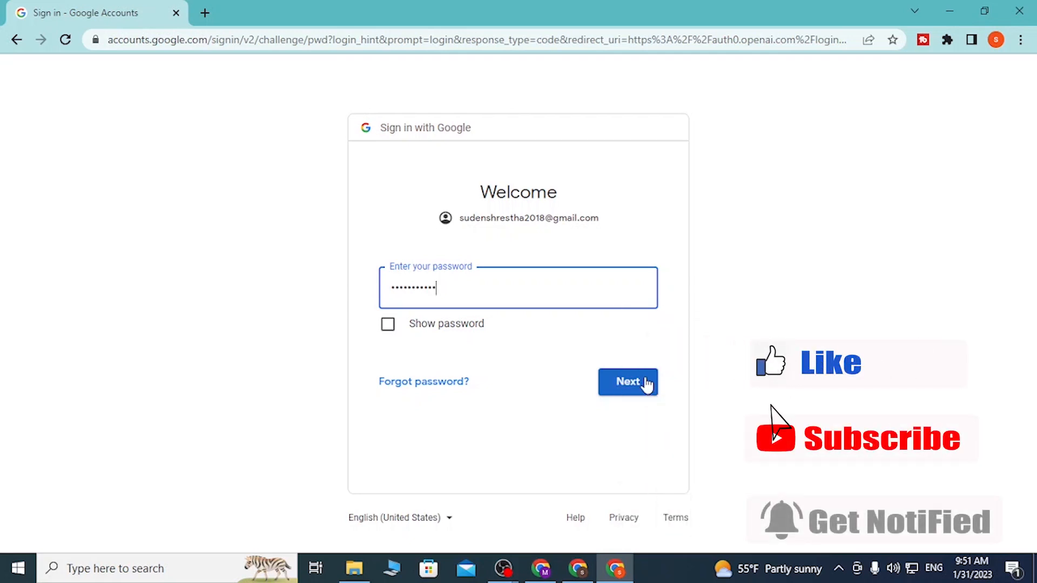